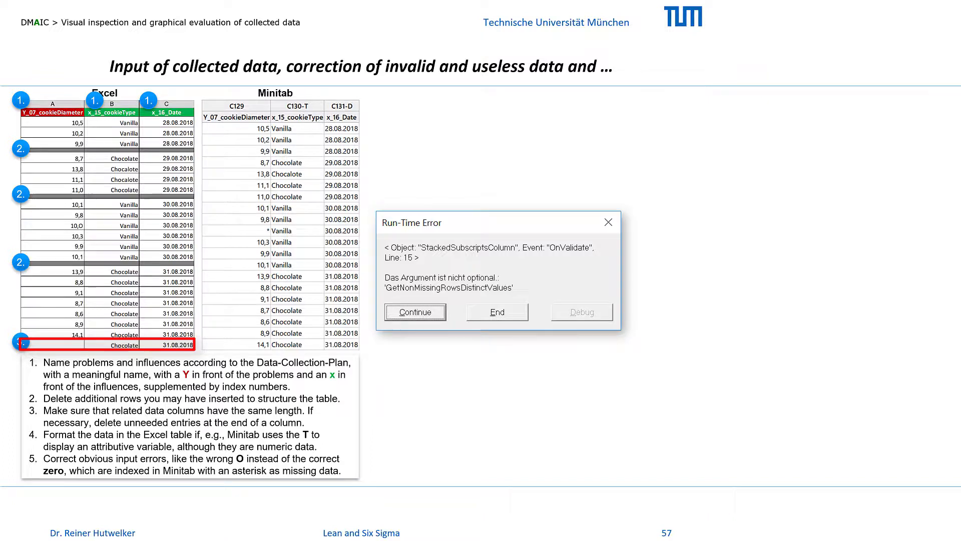
- Advance the slide so the Run-Time Error dialog leaves the Minitab table and the C129, C130-T, C131-D columns enlarge
{"action": "left_click", "coordinate": [415, 312]}
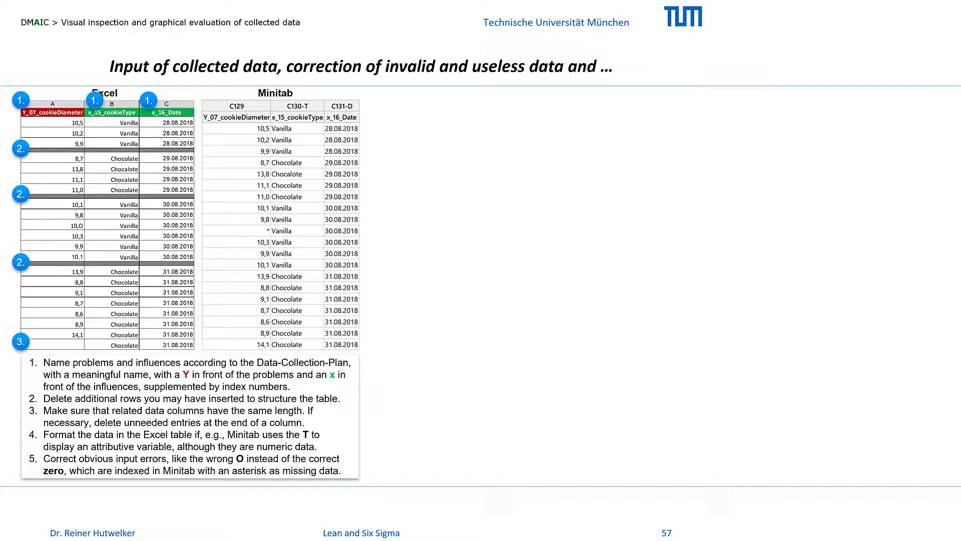
{"action": "left_click", "coordinate": [389, 166]}
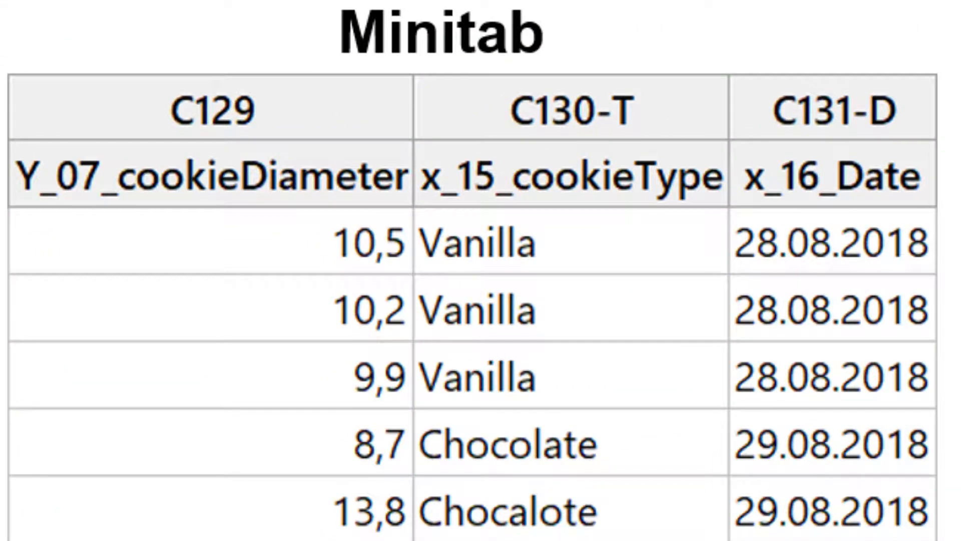
- Step the outline across C129 and C130-T until the corrected table with C129-T and 'Missing' appears
{"action": "left_click", "coordinate": [211, 109]}
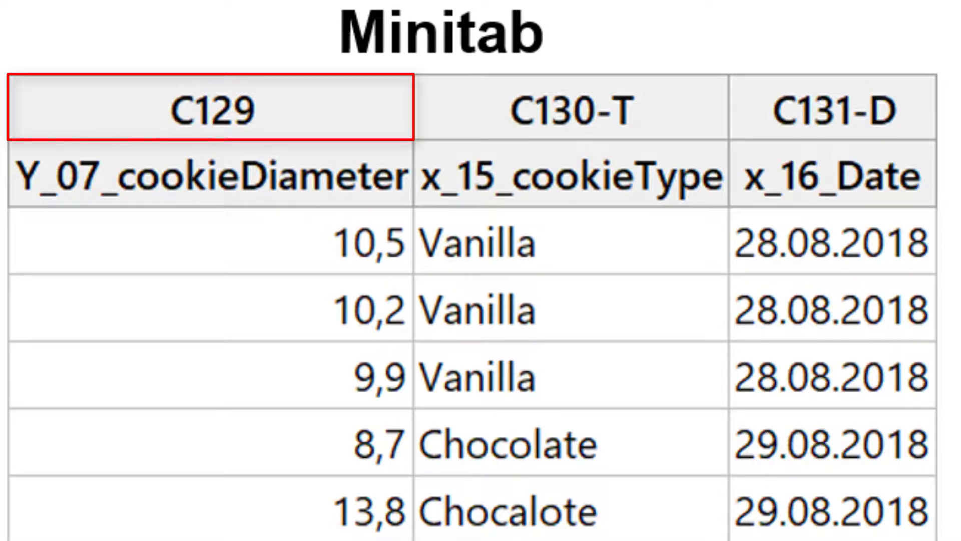
{"action": "left_click", "coordinate": [570, 109]}
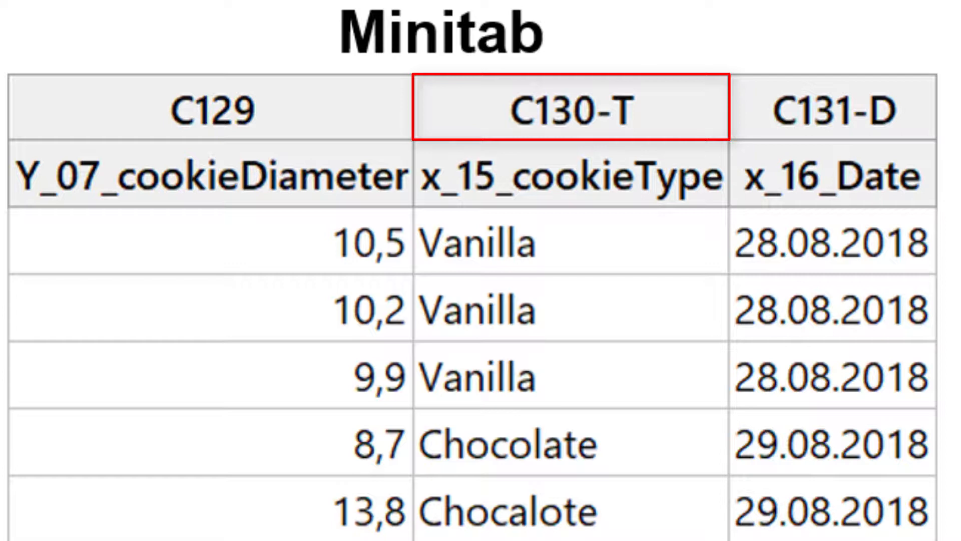
{"action": "left_click", "coordinate": [831, 109]}
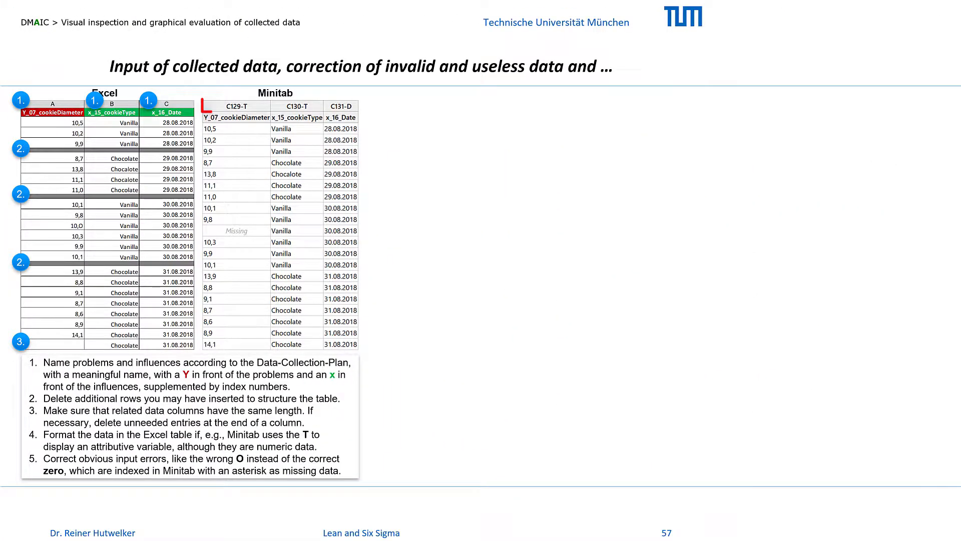
- Circle point 4 on the C129-T header and reveal the Data > Change Data Type screenshot
{"action": "left_click", "coordinate": [236, 105]}
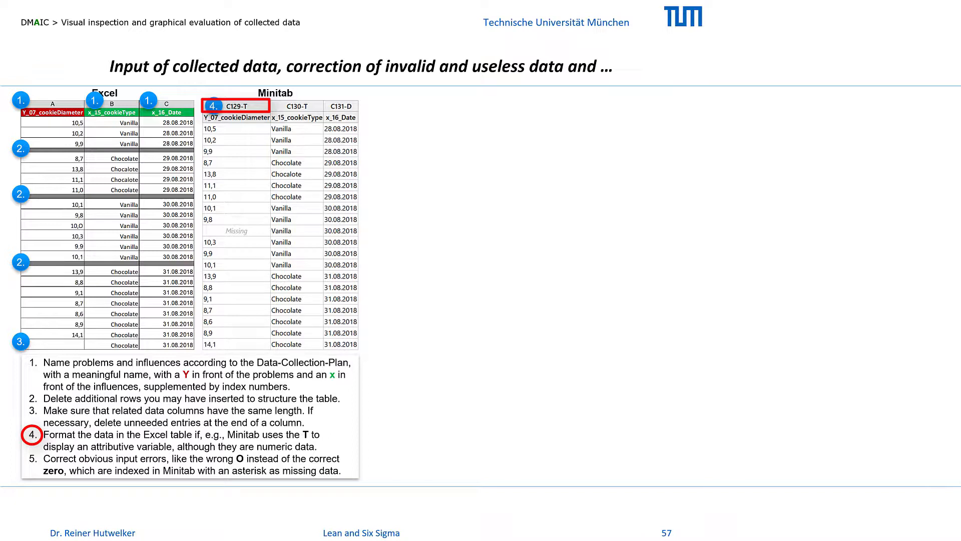
{"action": "left_click", "coordinate": [433, 117]}
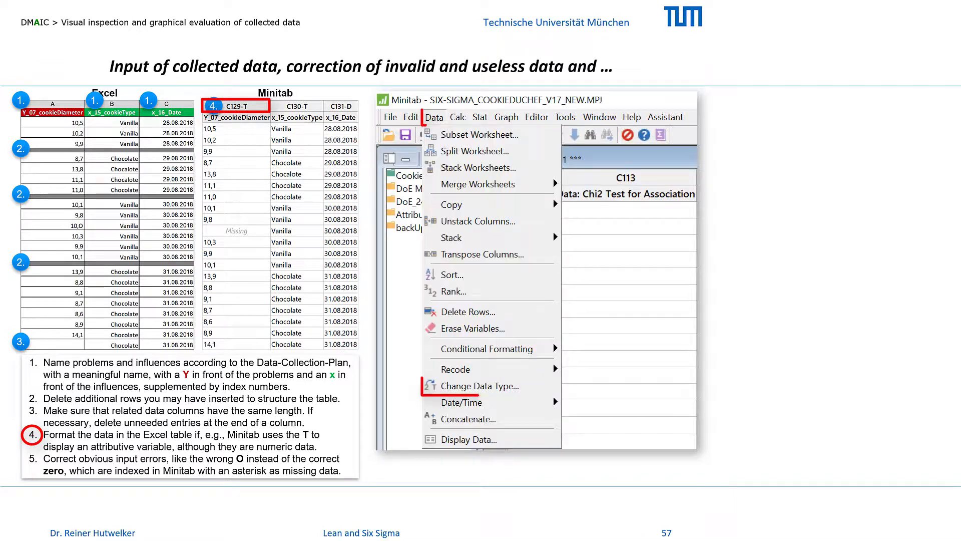
{"action": "mouse_move", "coordinate": [480, 386]}
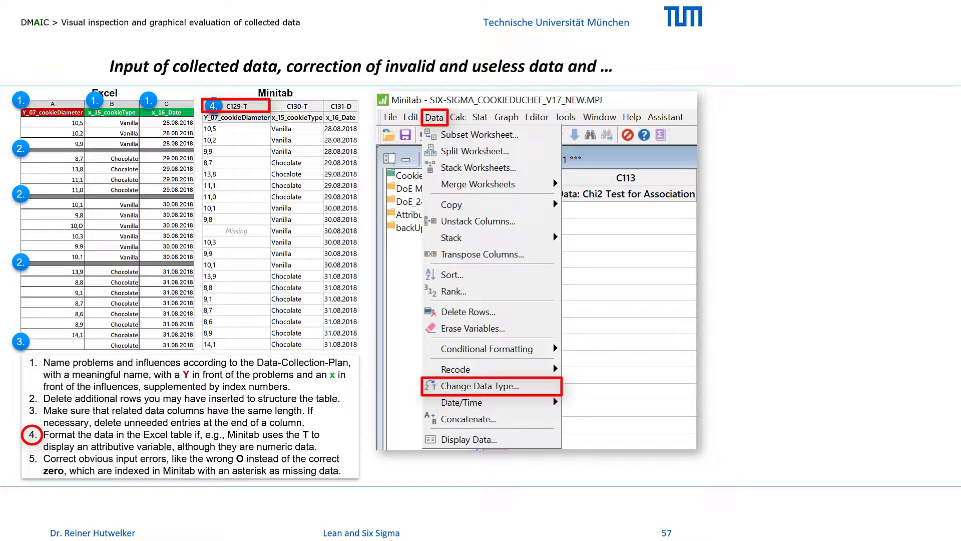